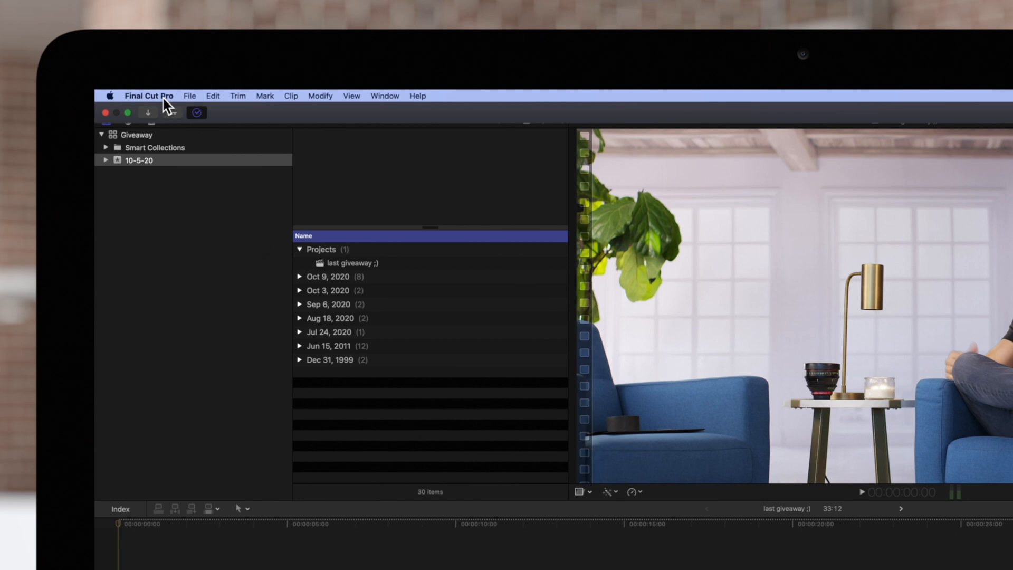
Open the Final Cut Pro Preferences window from the application menu
left_click(149, 96)
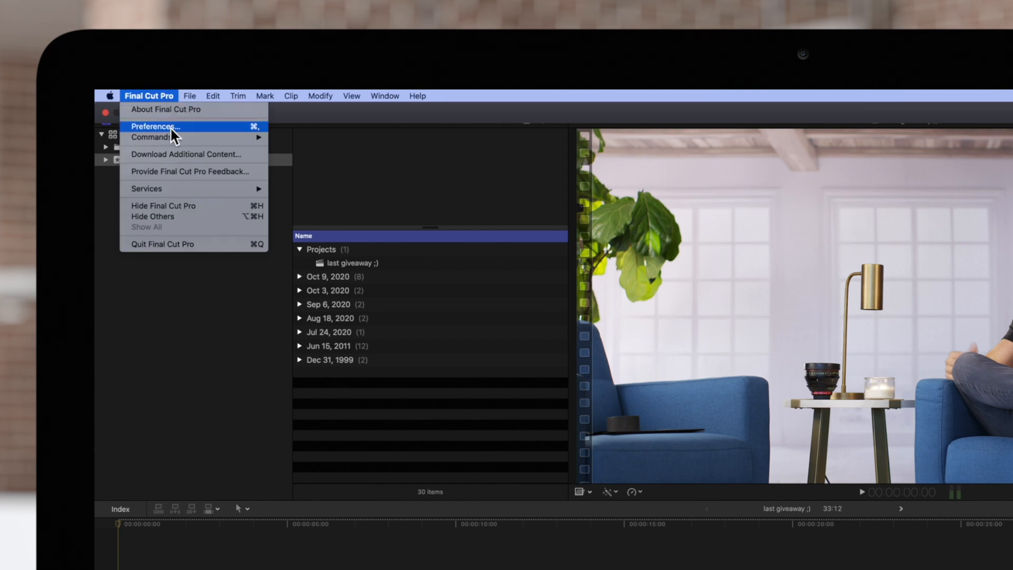
left_click(154, 126)
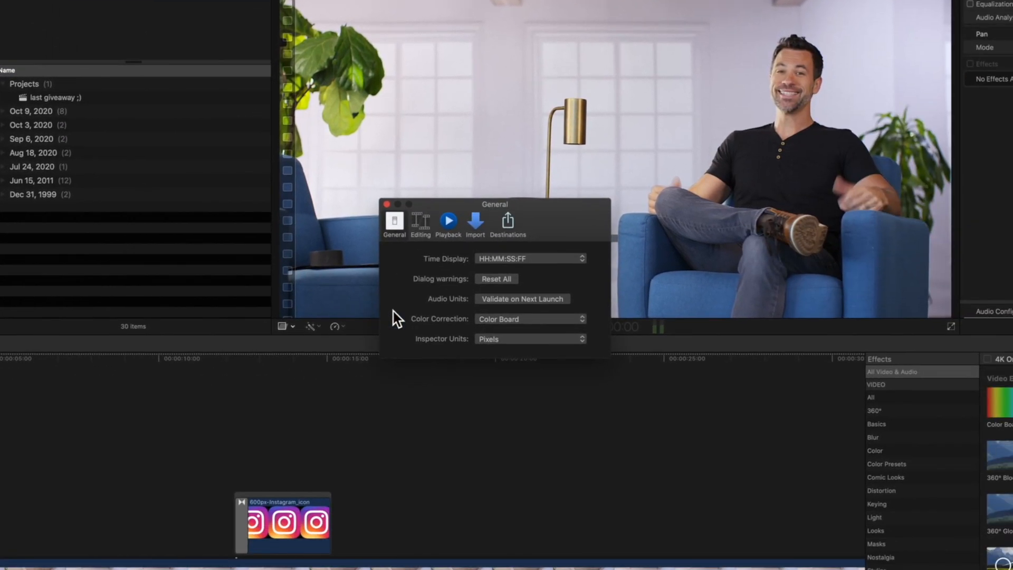
In the Playback preferences, switch Background render off
left_click(448, 220)
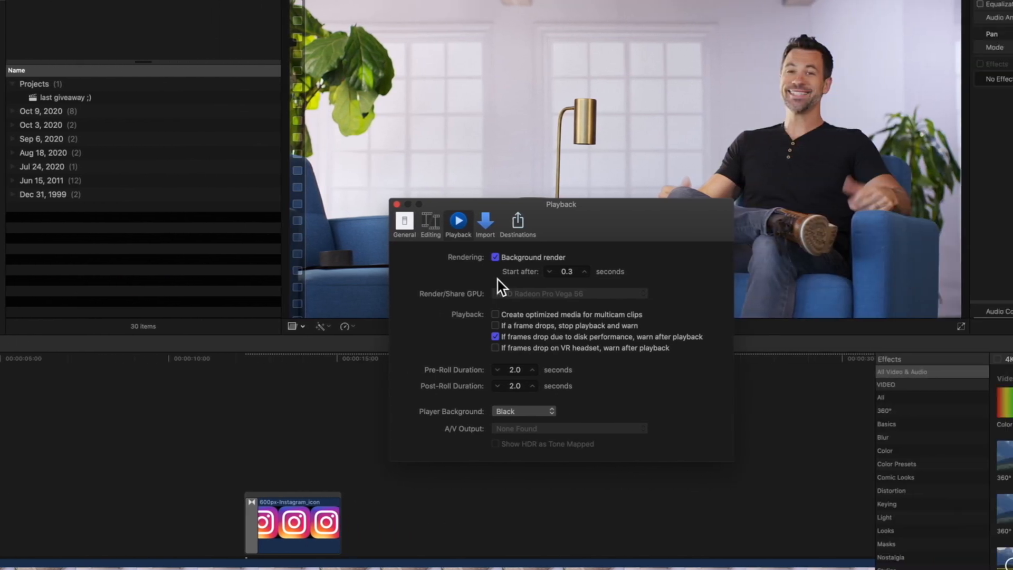
left_click(496, 256)
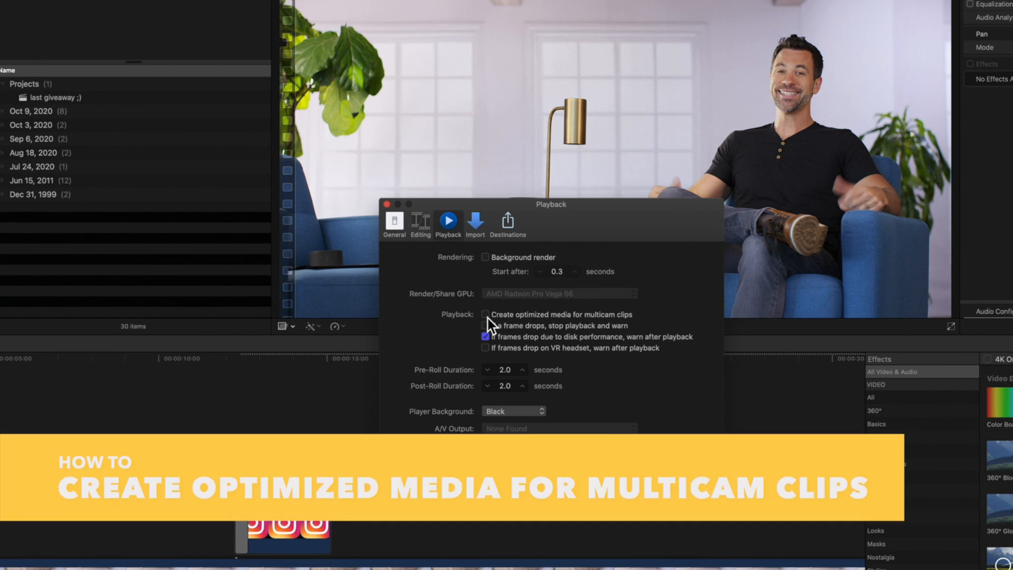
Enable 'Create optimized media for multicam clips' in Playback preferences
left_click(485, 314)
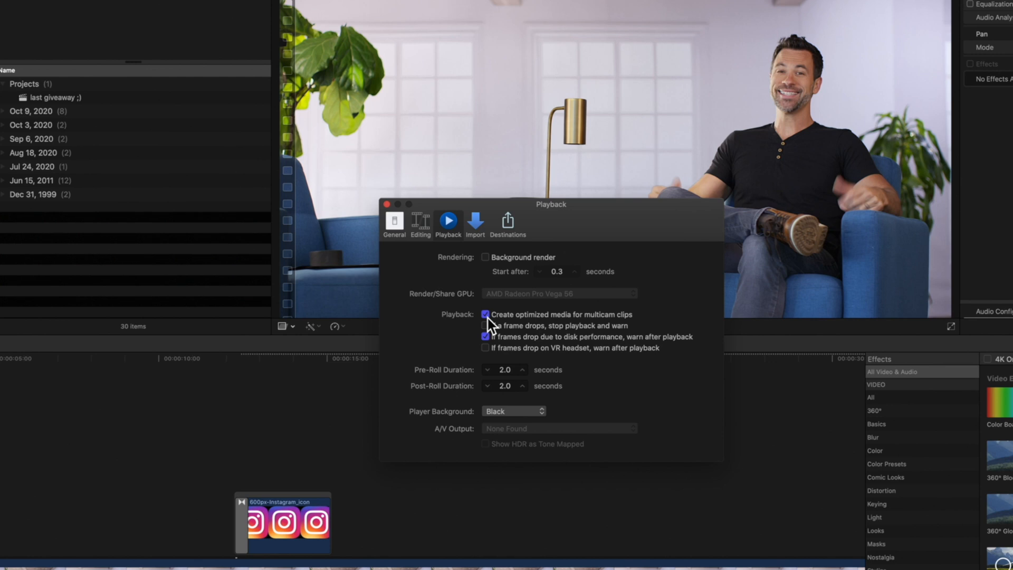
left_click(485, 326)
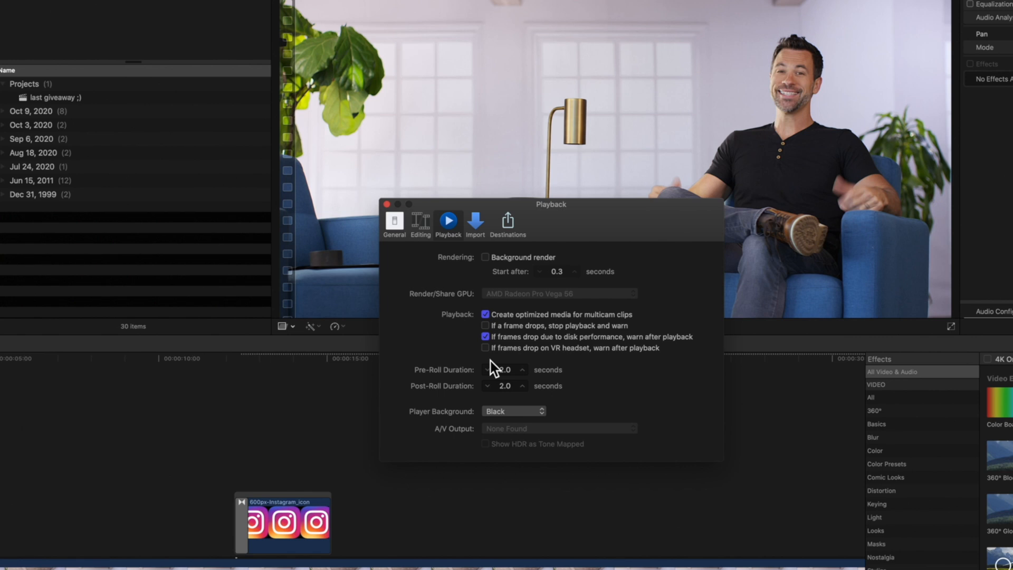
left_click(386, 203)
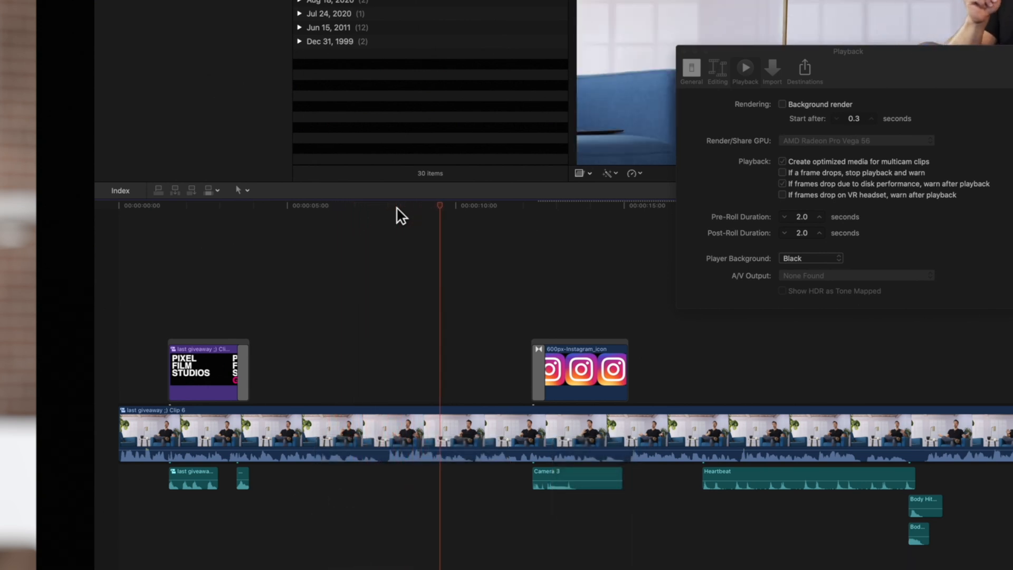
left_click(389, 205)
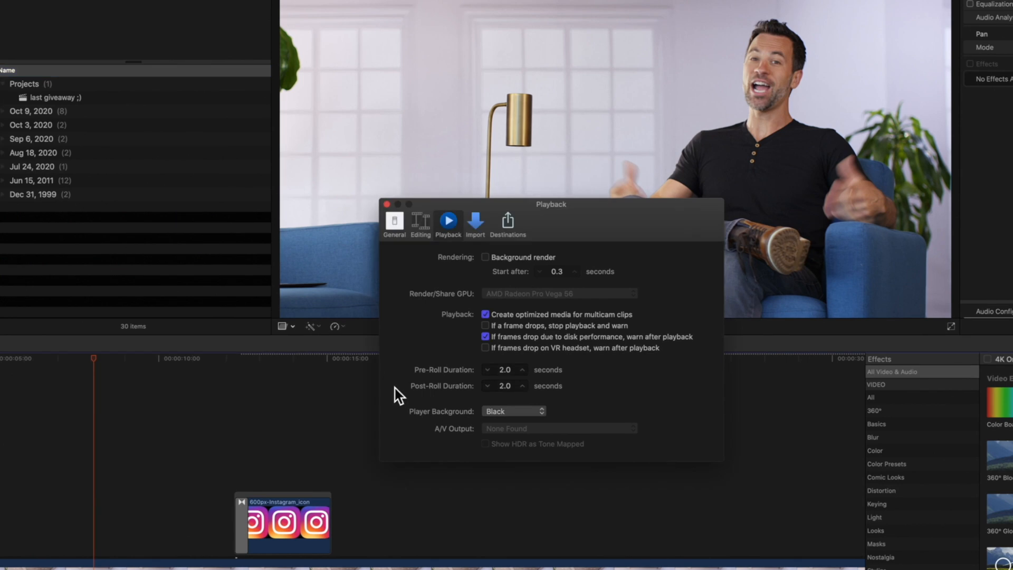
mouse_move(568, 420)
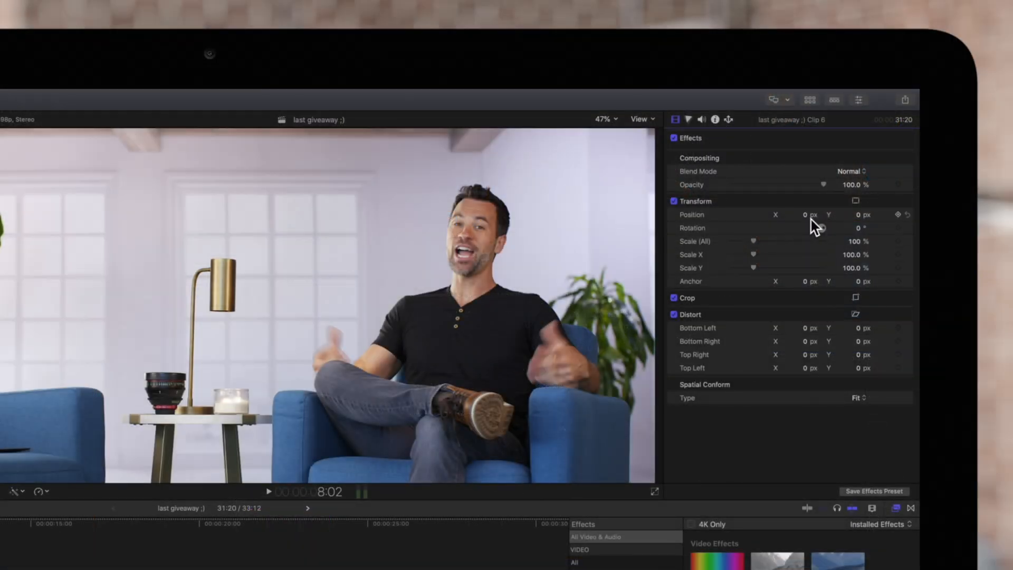
Drag the clip's Transform Position X value left to -41.1 px
left_click_drag(805, 214, 796, 214)
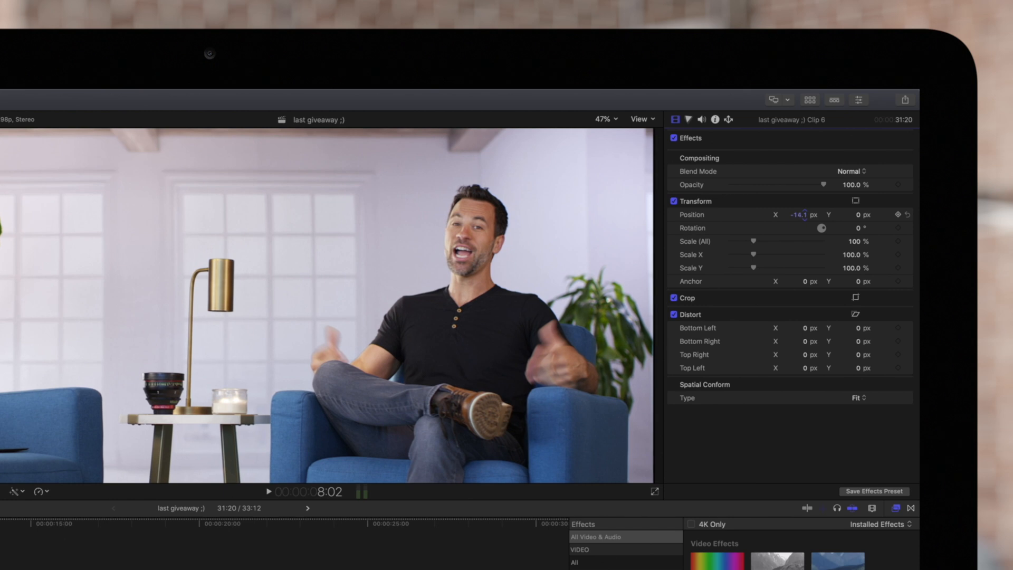
left_click_drag(797, 214, 780, 214)
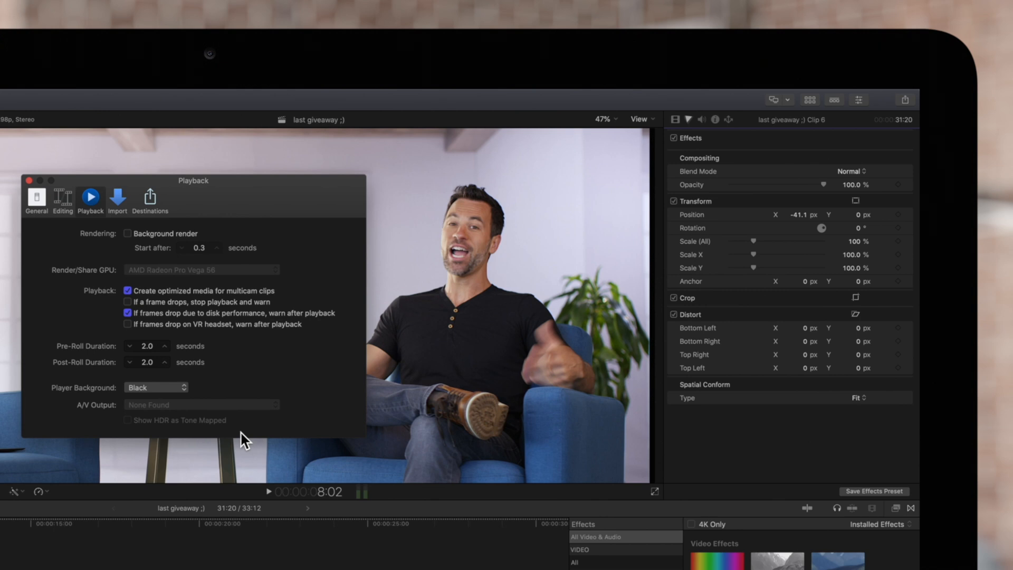
Set the Player Background first to White, then to Checkerboard
left_click(155, 387)
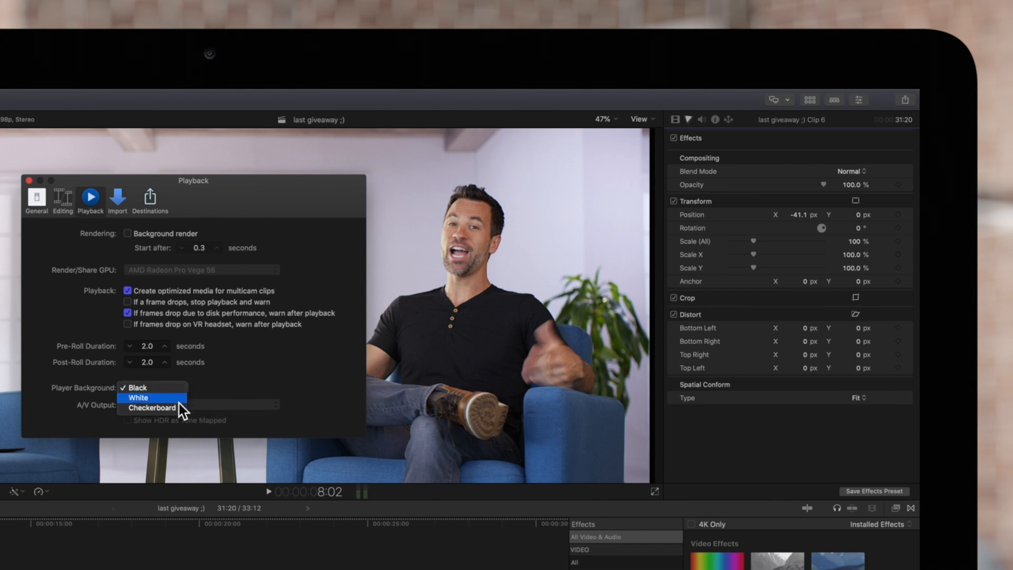
left_click(138, 397)
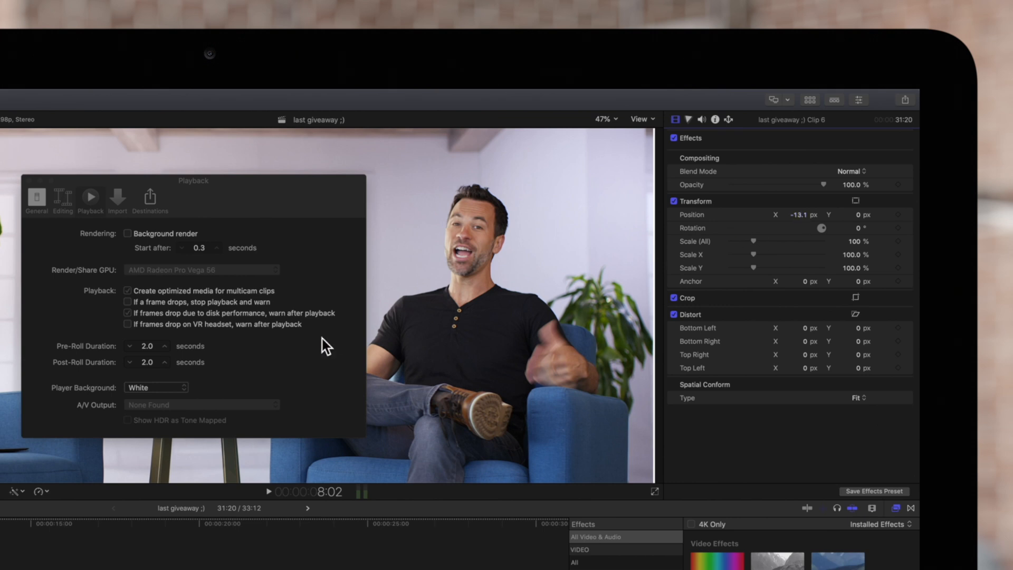
left_click(156, 387)
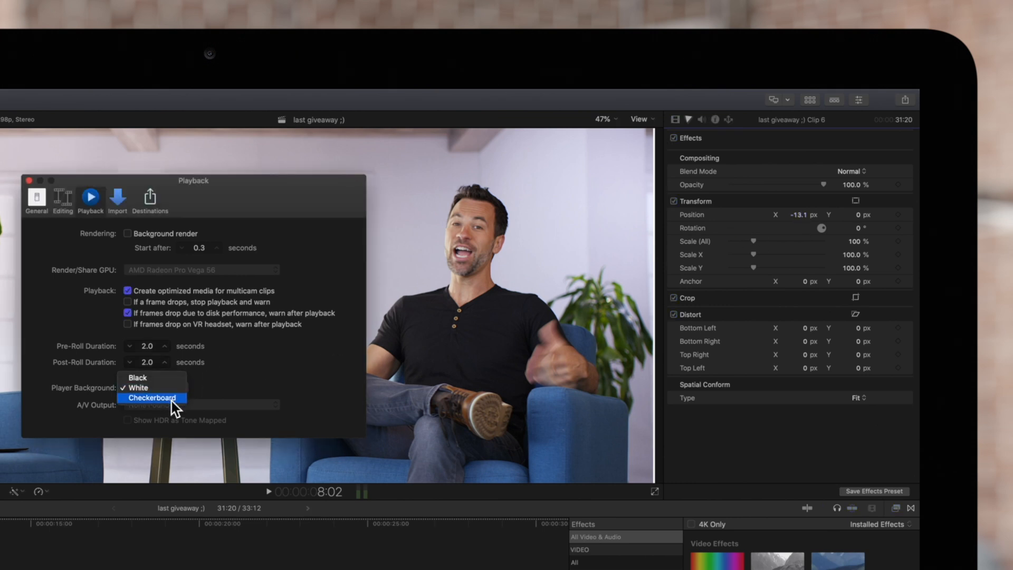
left_click(152, 397)
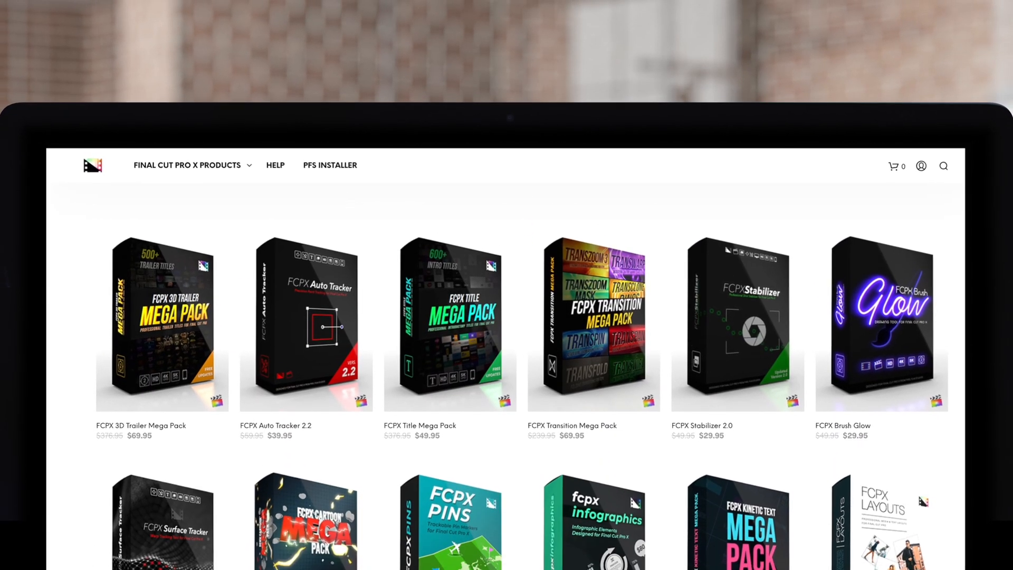
Scroll down the Pixel Film Studios plugin catalog to Glitch, Slideshow, Maps and Timer
scroll("down", 3)
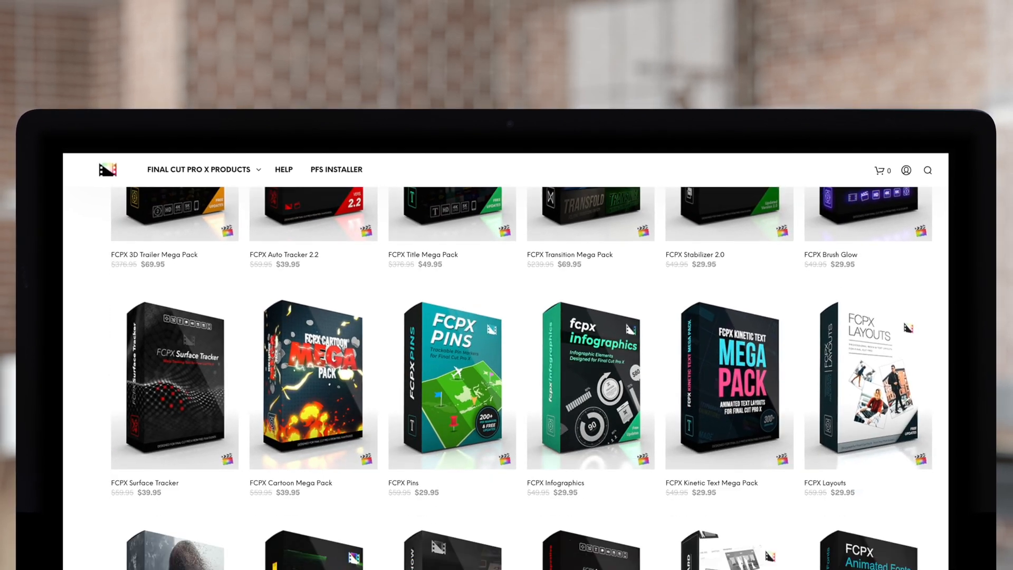
scroll("down", 3)
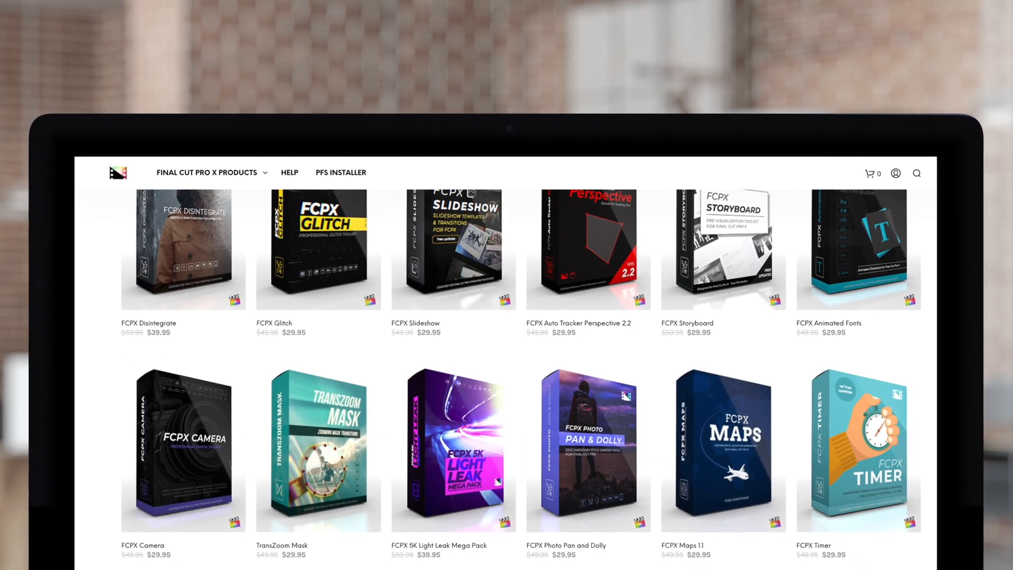